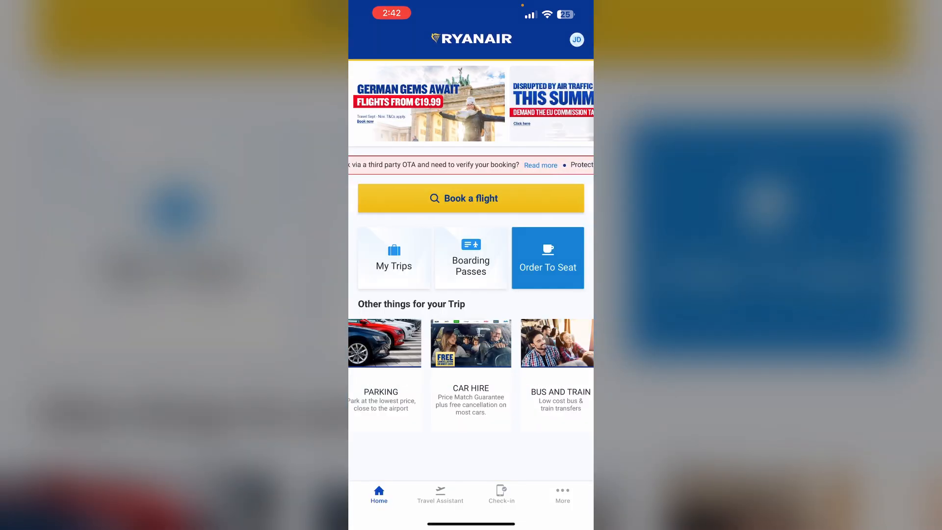
# Open the account profile page from the avatar on the Ryanair home screen
pyautogui.click(577, 39)
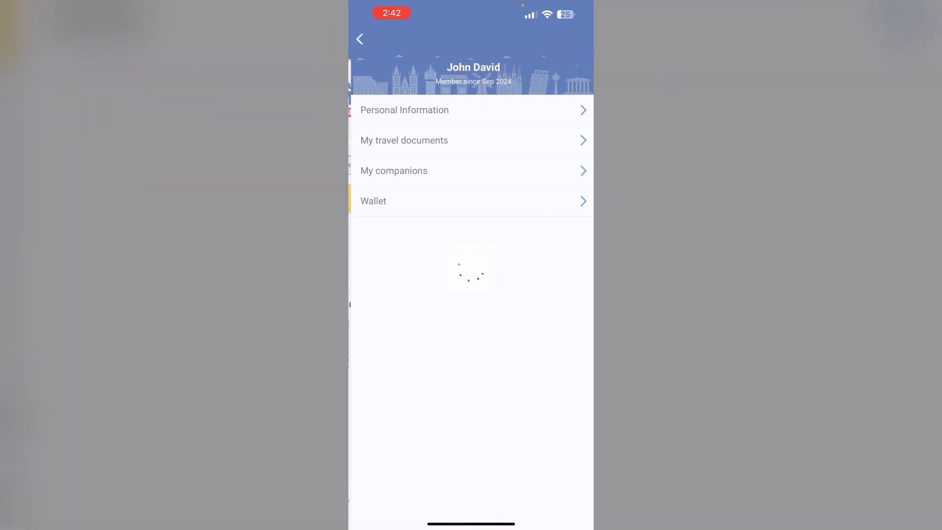
# Open Personal Information and scroll down to the Logout and Delete account options
pyautogui.click(404, 110)
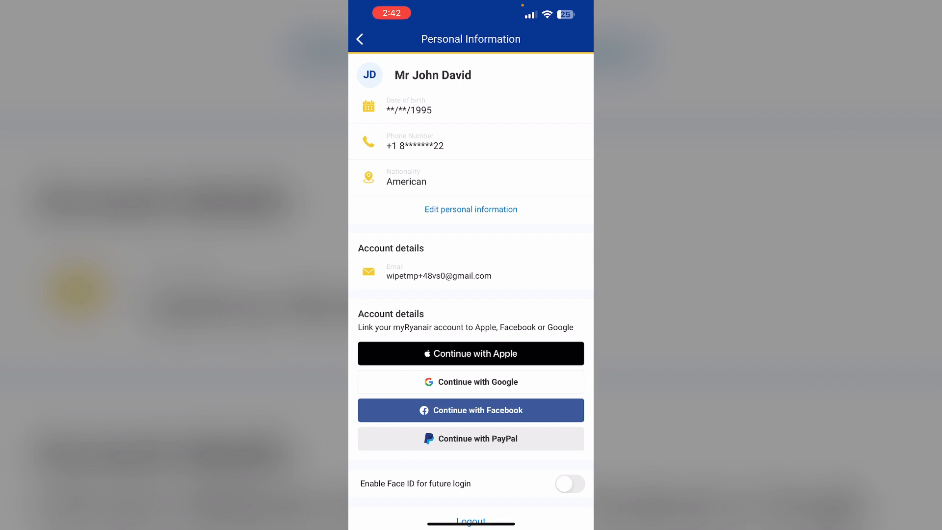
pyautogui.scroll(-3)
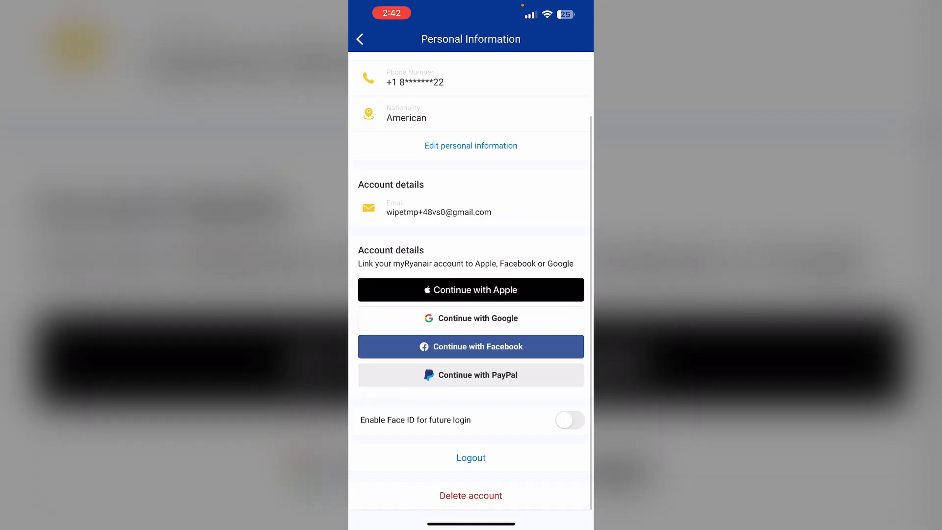